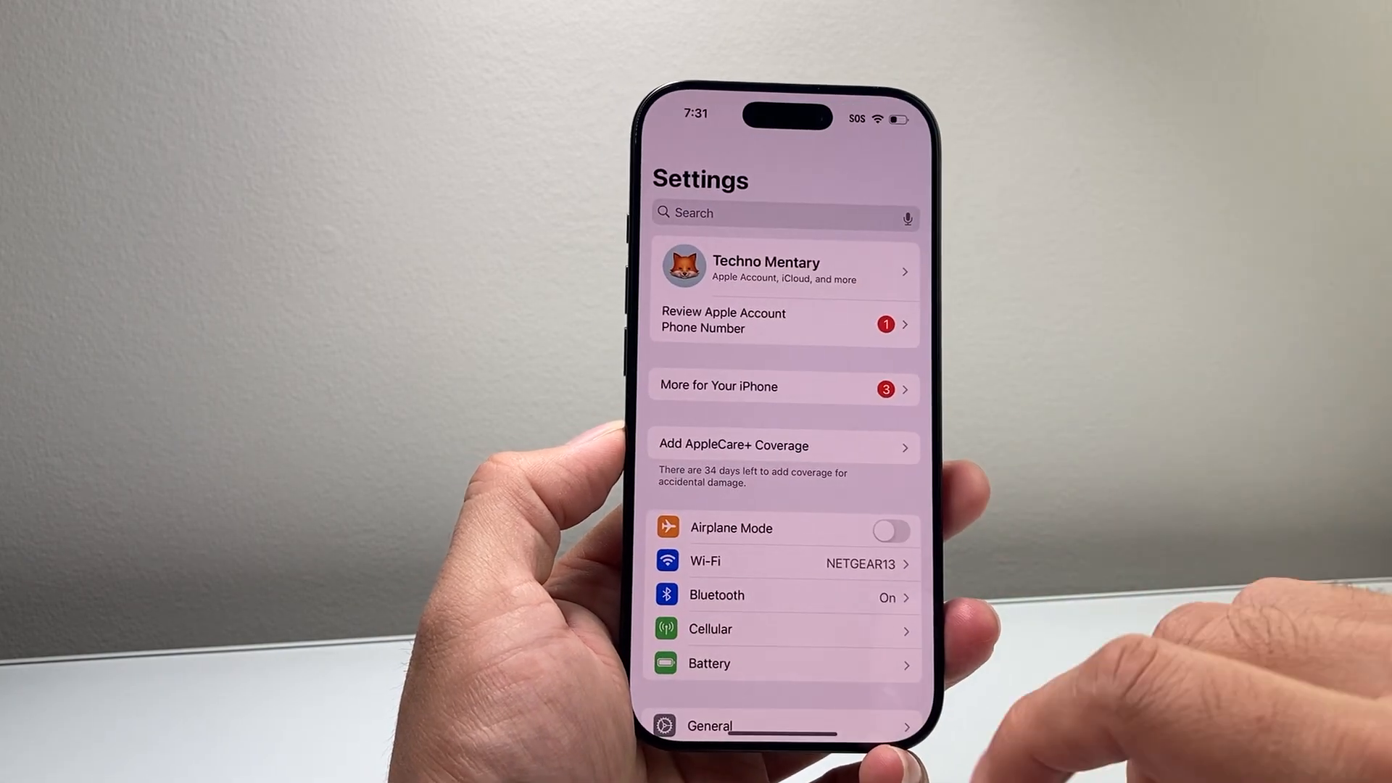
Go into General settings to check Software Update, confirming iOS 18.1 is up to date
{"action": "scroll", "scroll_direction": "down", "scroll_amount": 3}
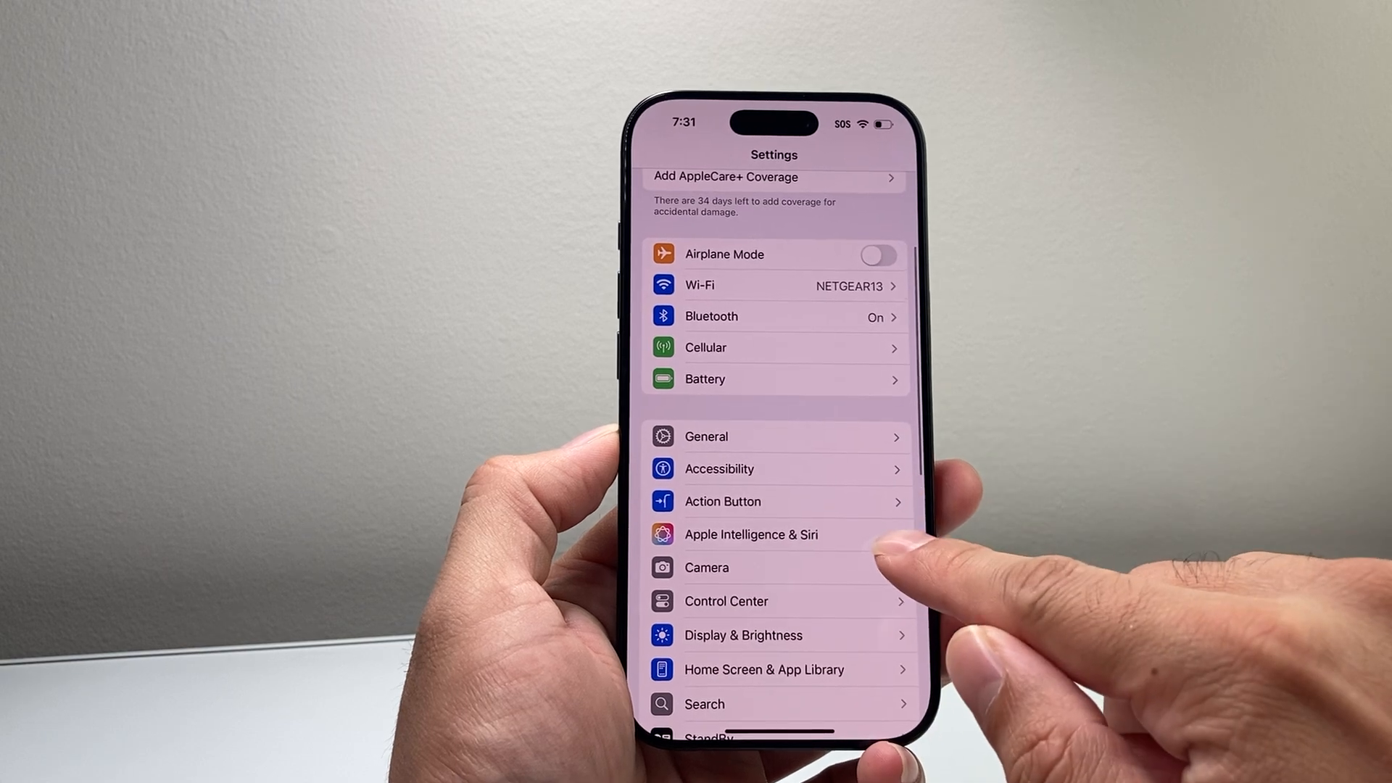
{"action": "left_click", "coordinate": [750, 534]}
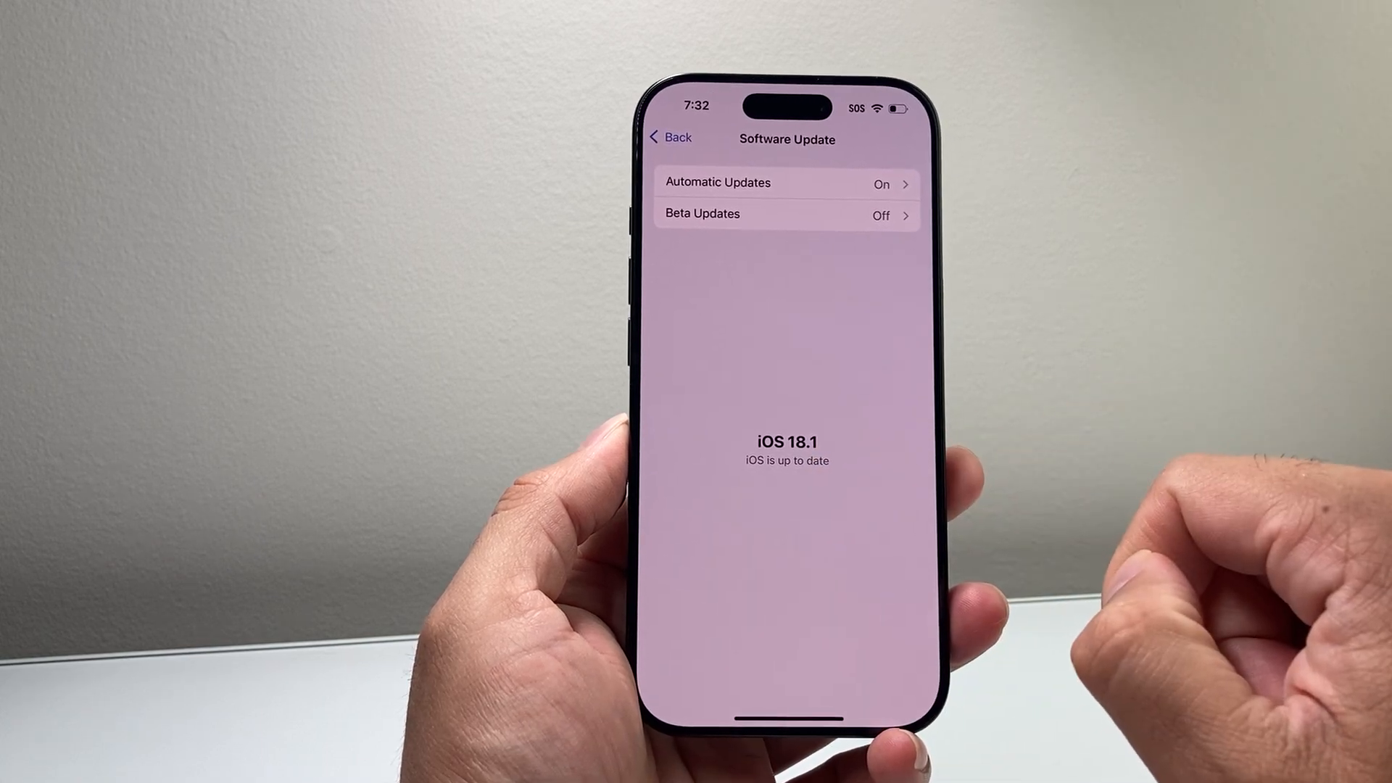
Return to the main Settings list and re-enter General to reach Language & Region (English, United States)
{"action": "left_click", "coordinate": [670, 137]}
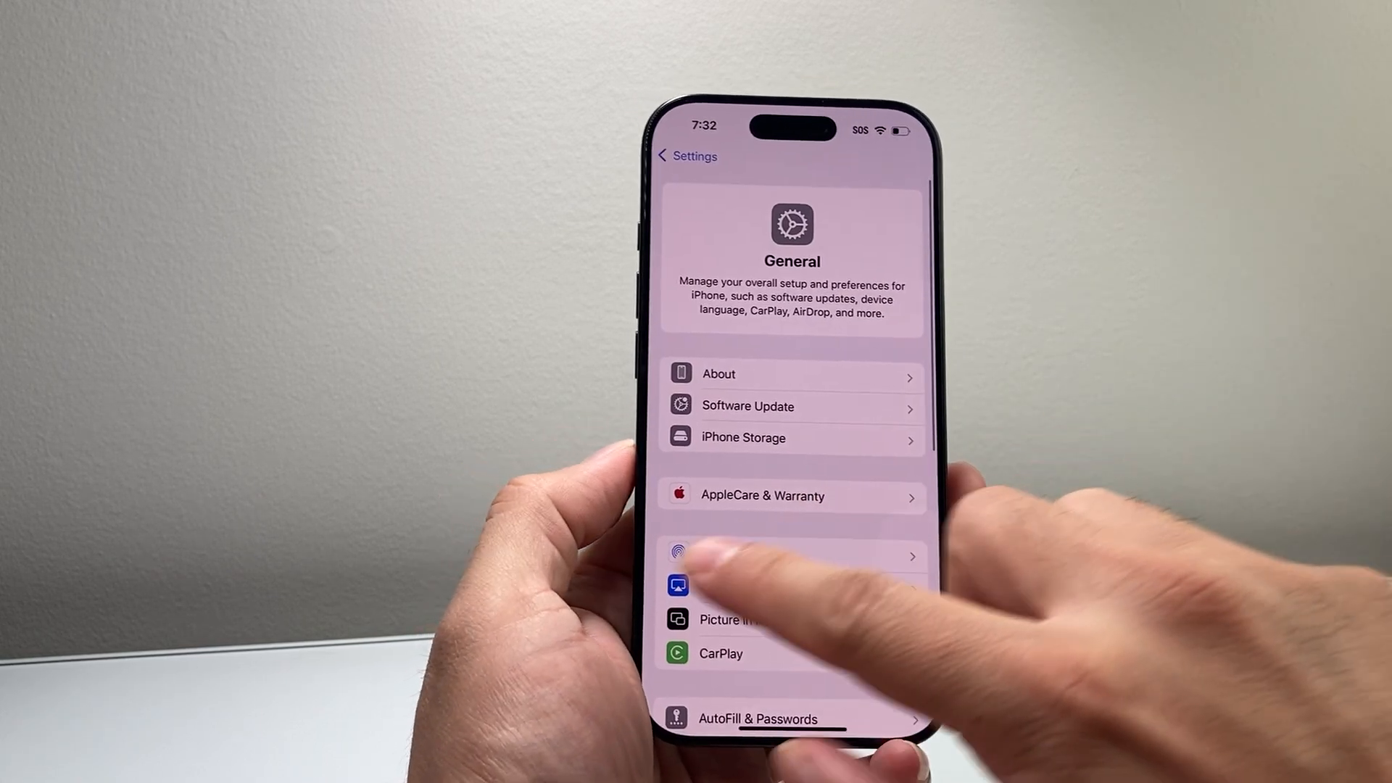
{"action": "left_click", "coordinate": [682, 156]}
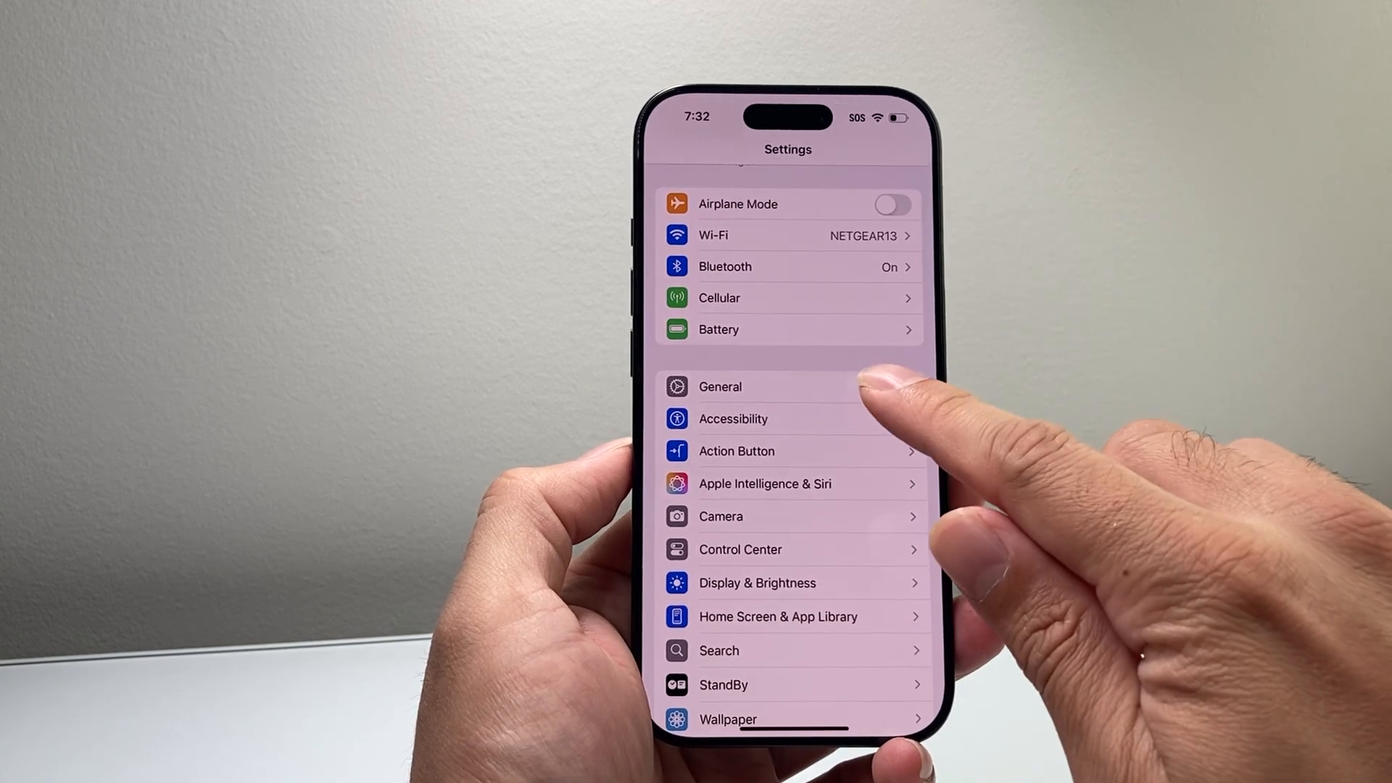
{"action": "left_click", "coordinate": [719, 386]}
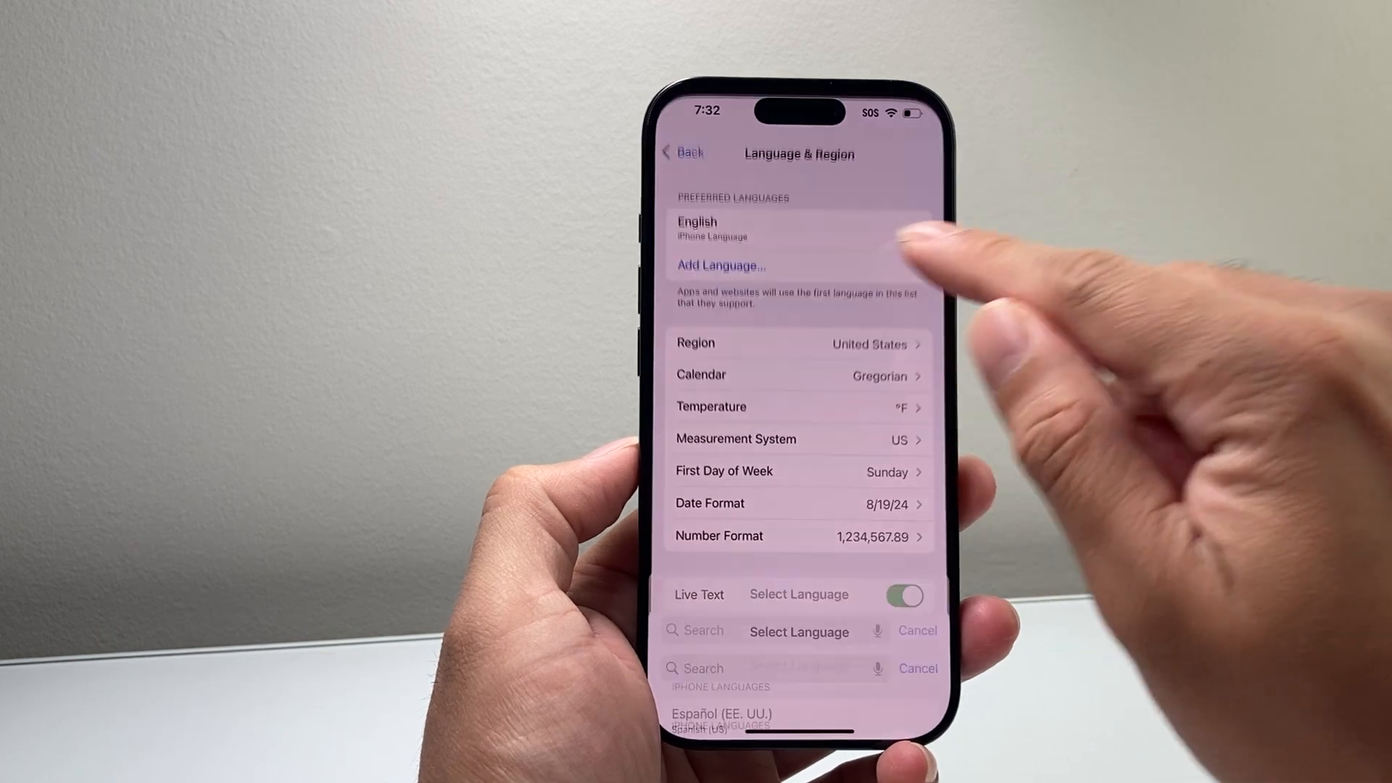
Browse the Add Language list, cancel without adding one, and head back to the main Settings list
{"action": "left_click", "coordinate": [716, 265]}
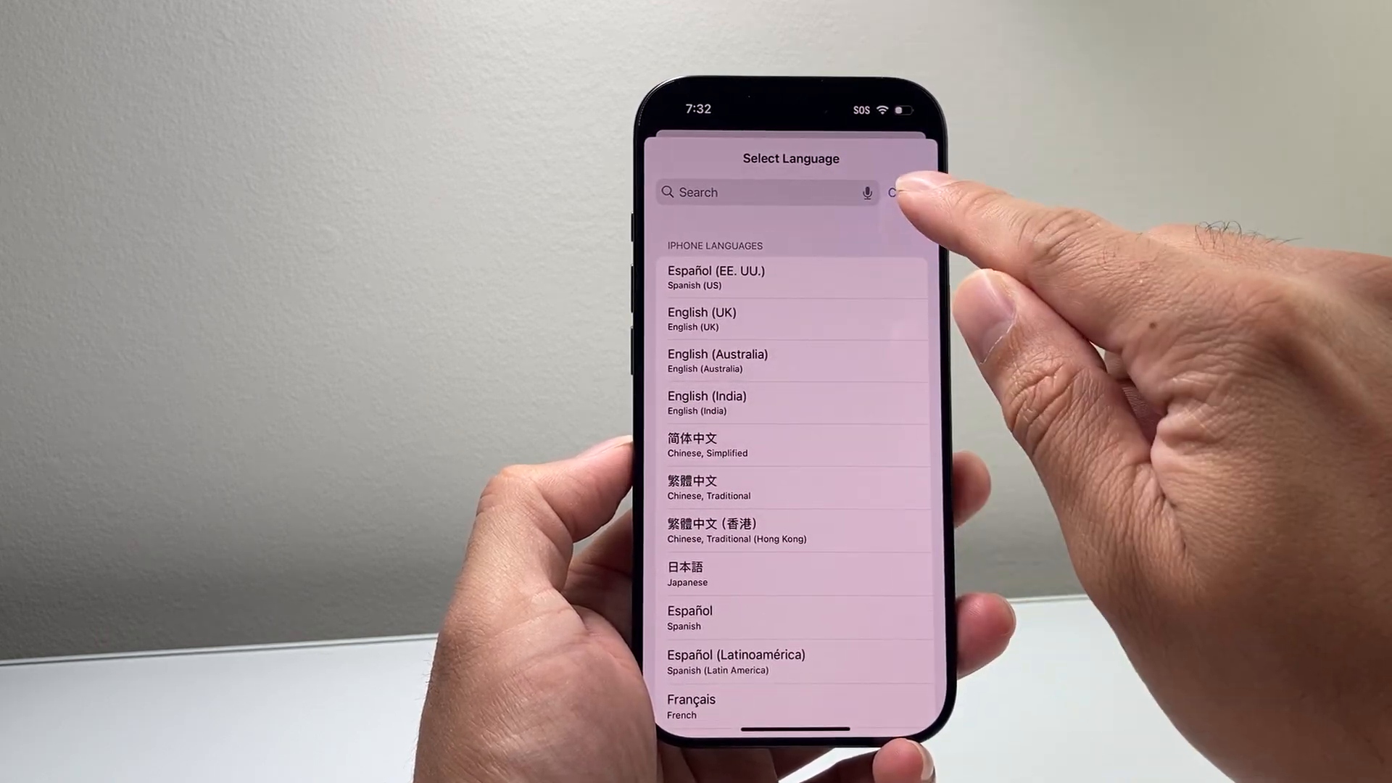
{"action": "left_click", "coordinate": [895, 191]}
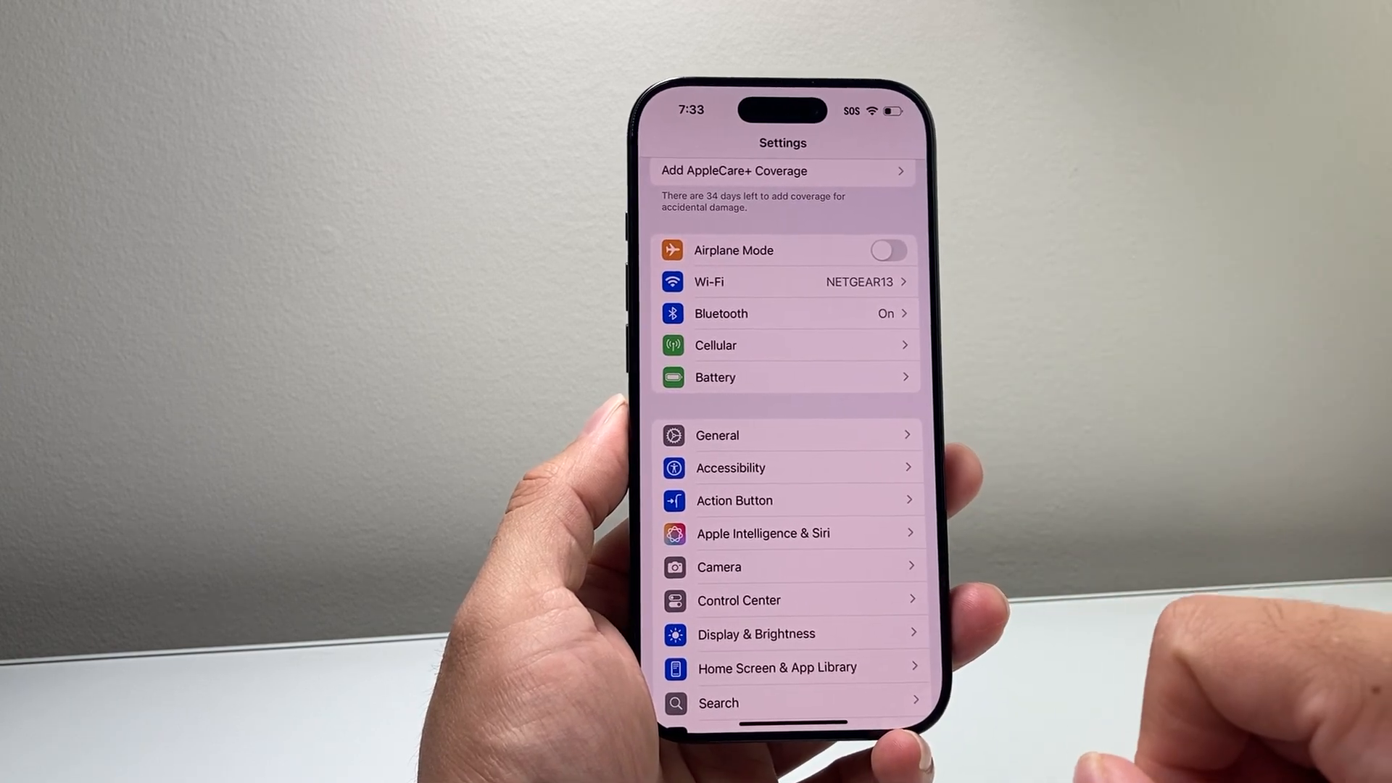
{"action": "scroll", "scroll_direction": "down", "scroll_amount": 3}
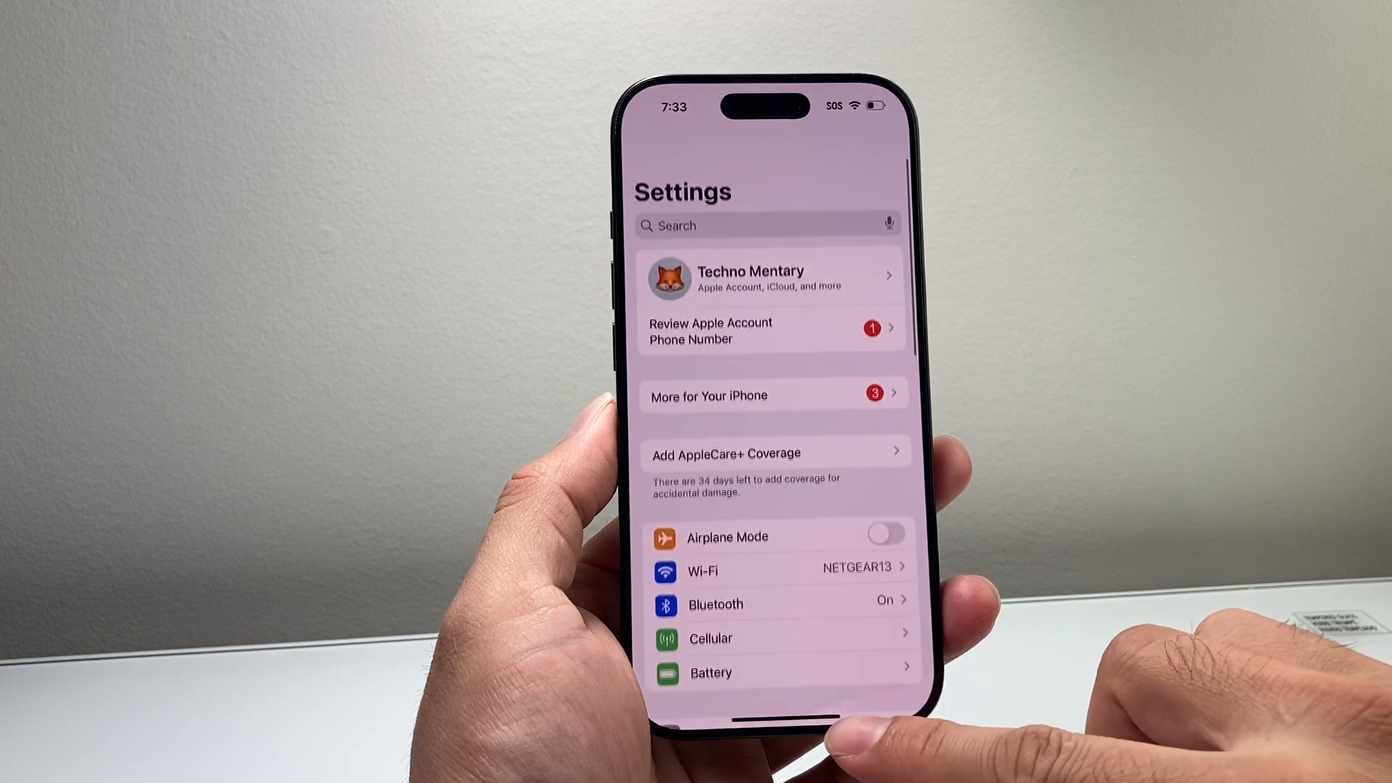